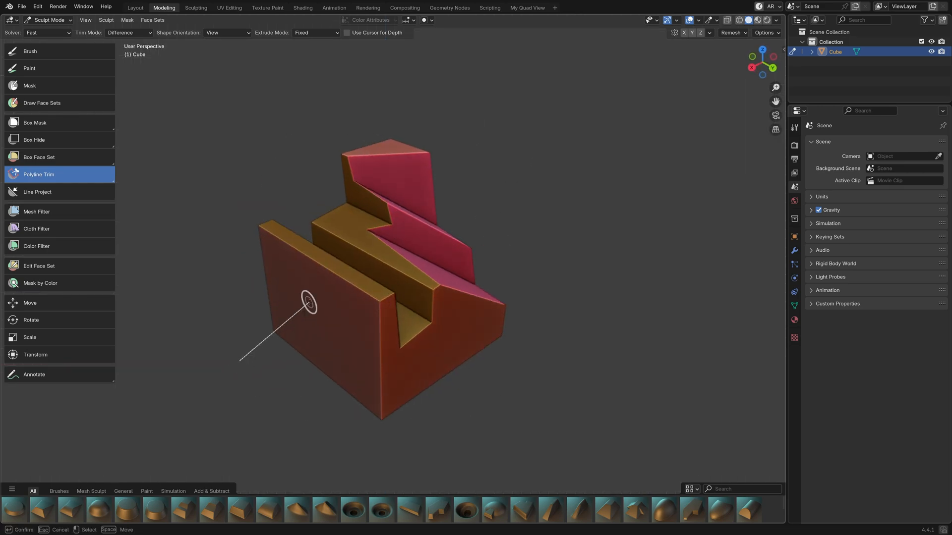
Draw a polyline cut across the stepped block to trim off another piece
{"action": "left_click_drag", "start_coordinate": [306, 304], "coordinate": [528, 355]}
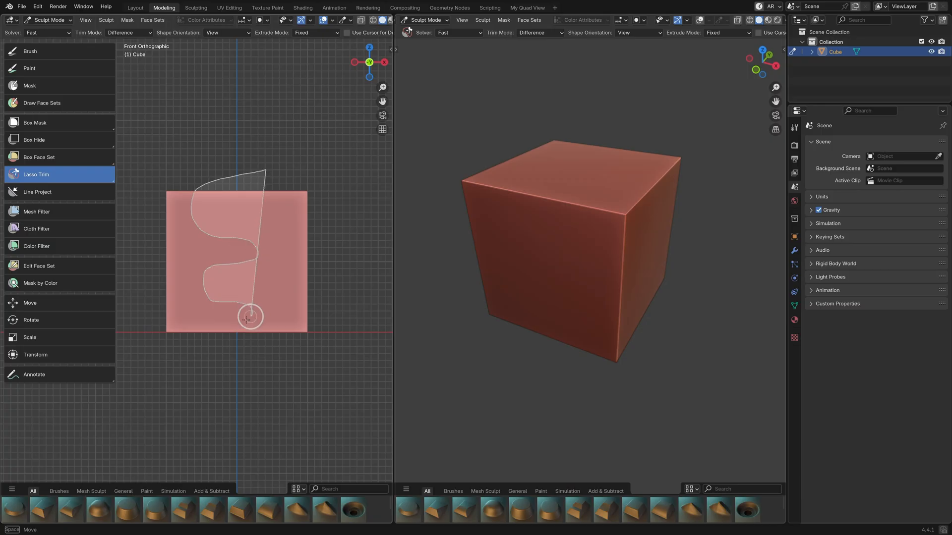
Slice the cube with a straight Line Trim drawn diagonally across its front face
{"action": "left_click", "coordinate": [35, 174]}
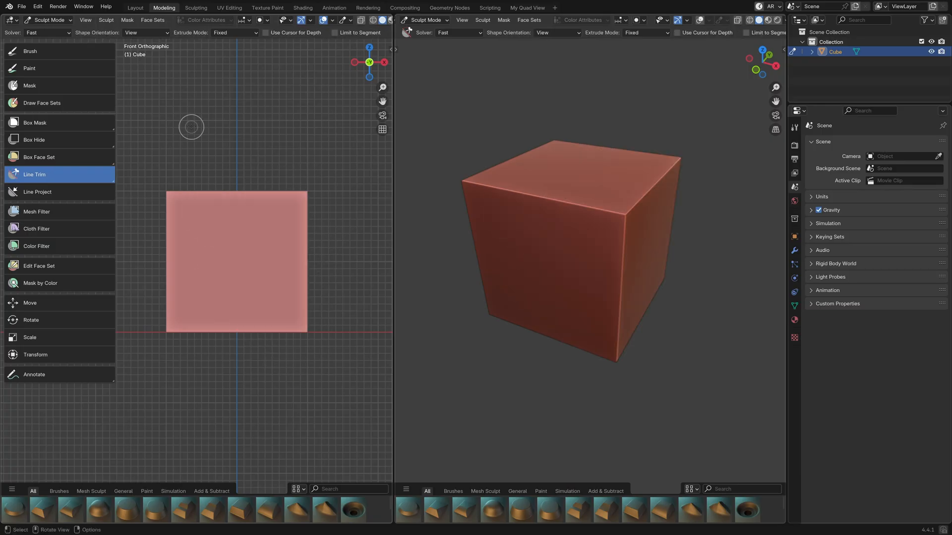
{"action": "left_click_drag", "start_coordinate": [191, 127], "coordinate": [331, 381]}
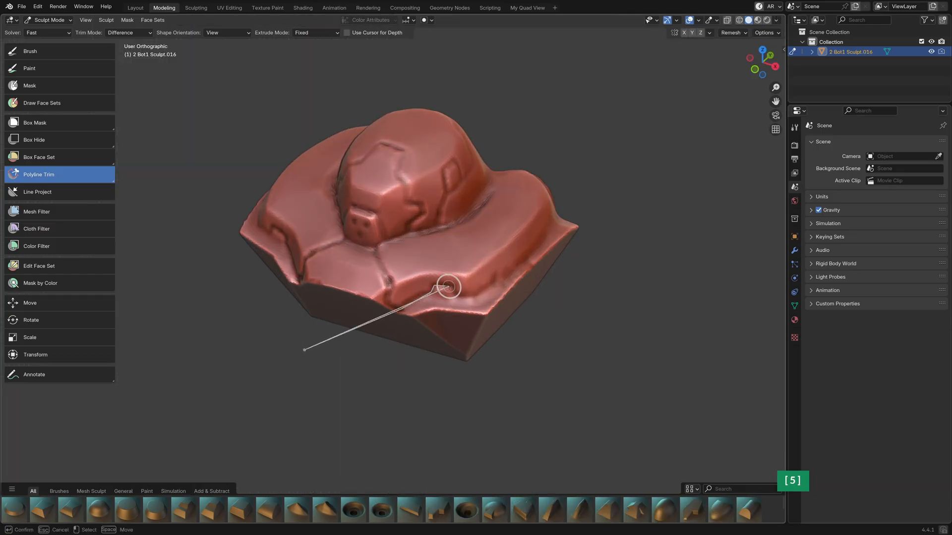
Set the trim's Extrude Mode to Project, then apply the Smooth Remesh modifier
{"action": "left_click", "coordinate": [314, 32]}
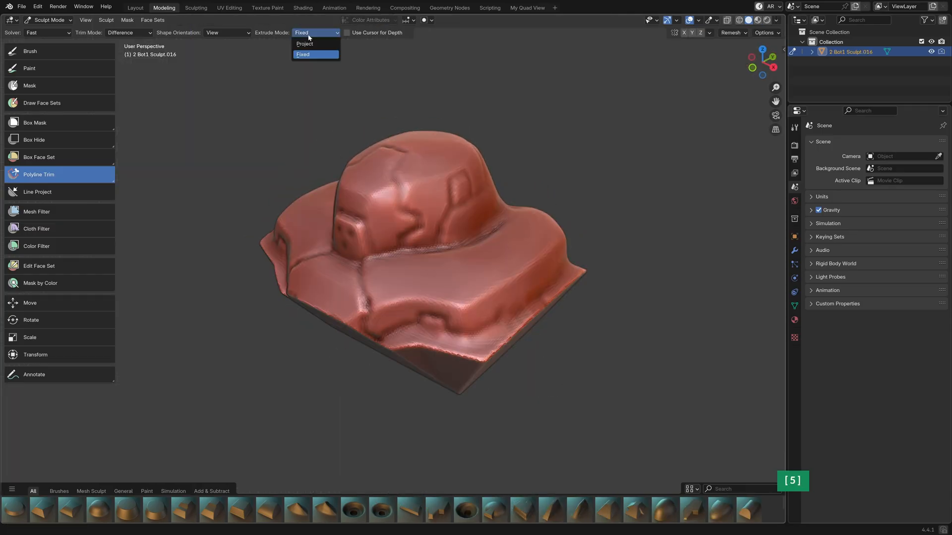
{"action": "left_click", "coordinate": [305, 42]}
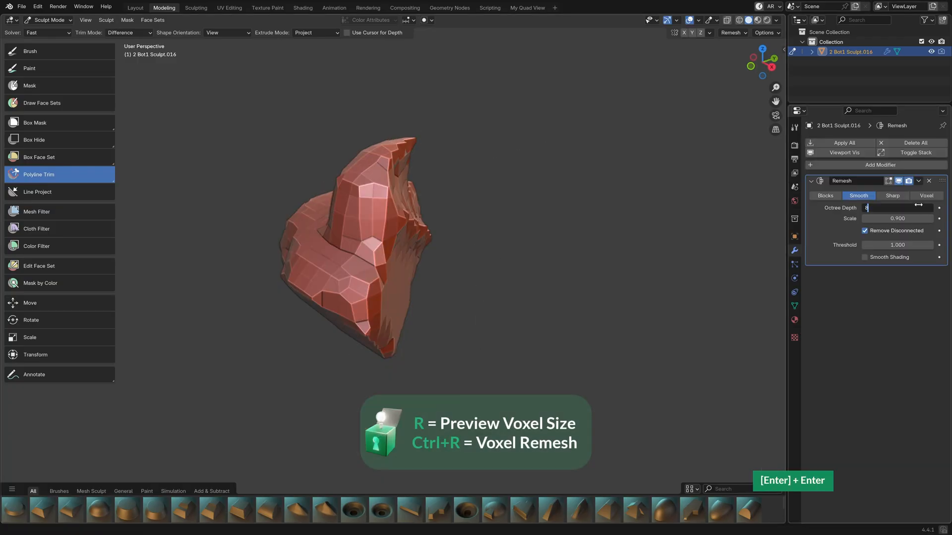
{"action": "left_click", "coordinate": [918, 180]}
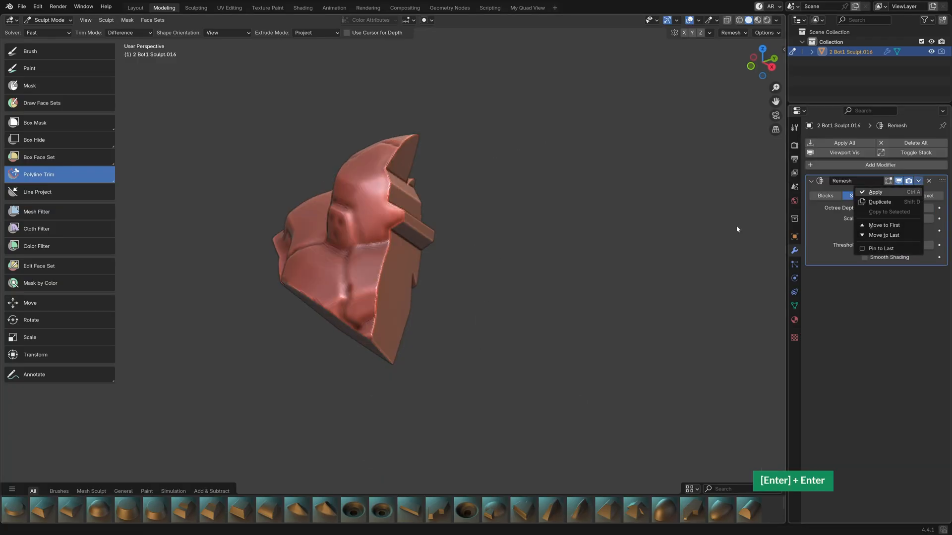